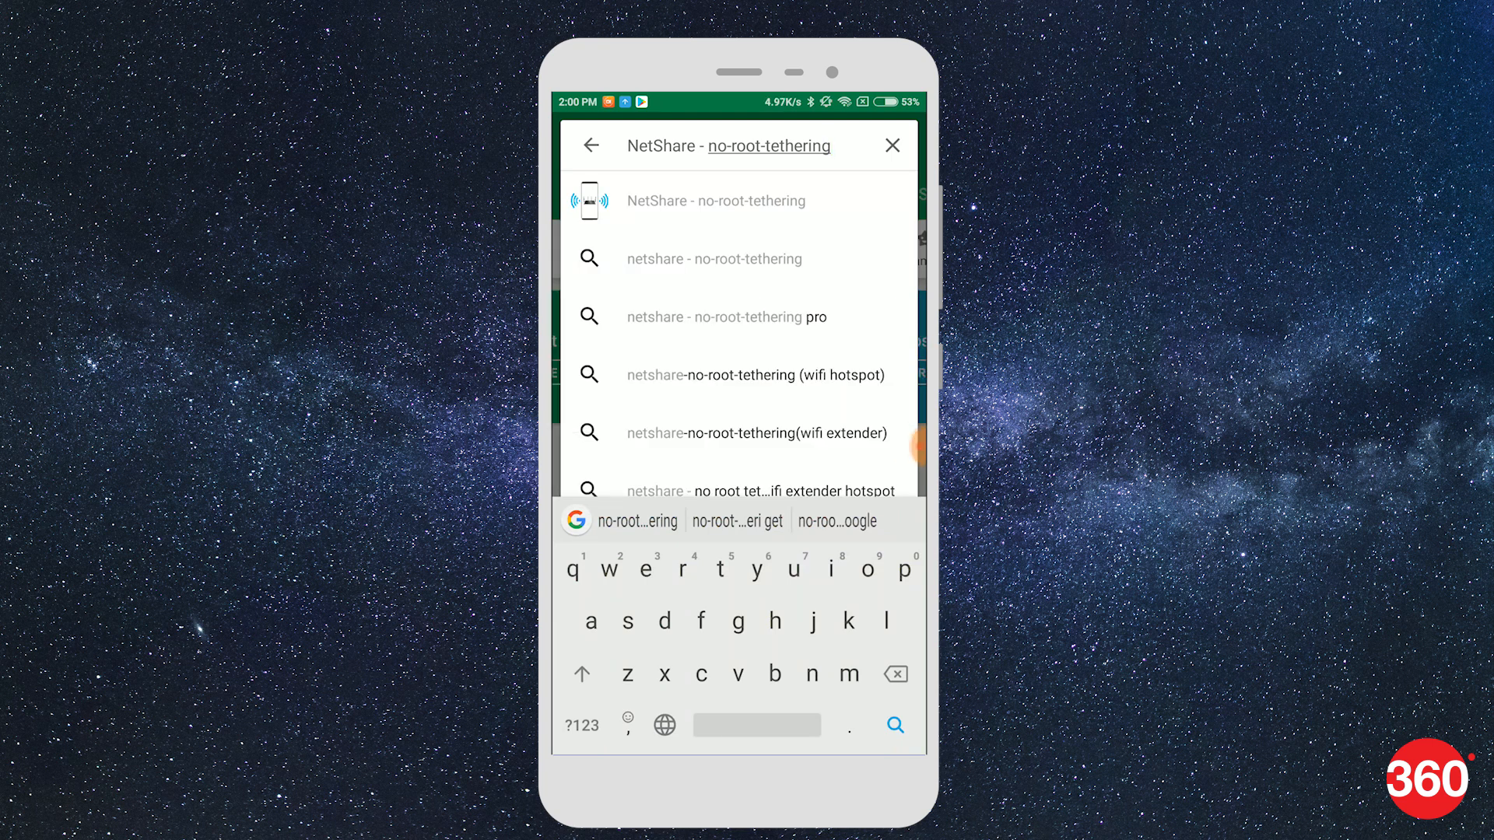
Install NetShare - no-root-tethering from its Google Play Store listing
{"action": "left_click", "coordinate": [716, 201]}
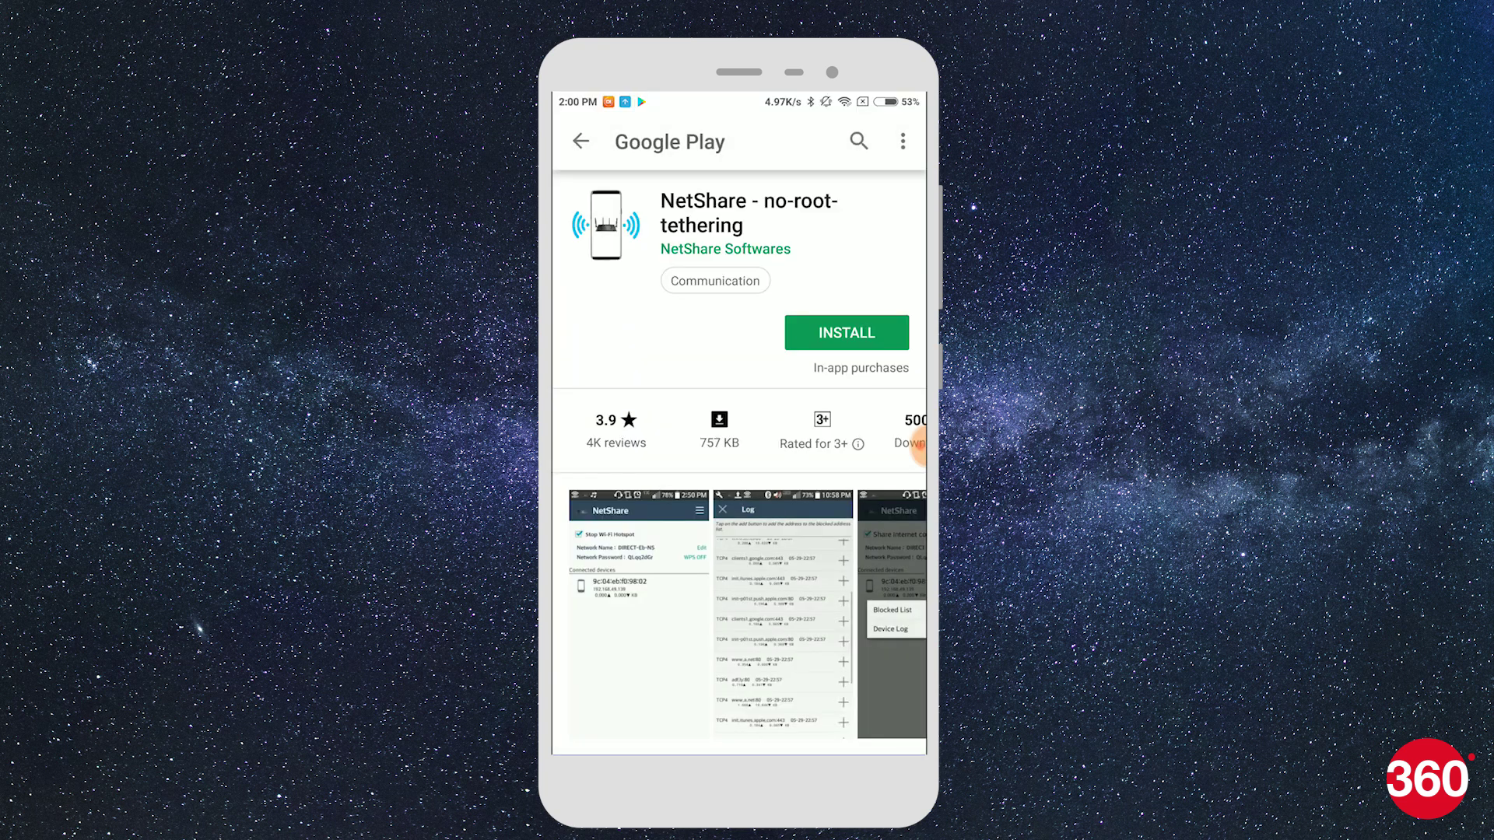
{"action": "left_click", "coordinate": [846, 331]}
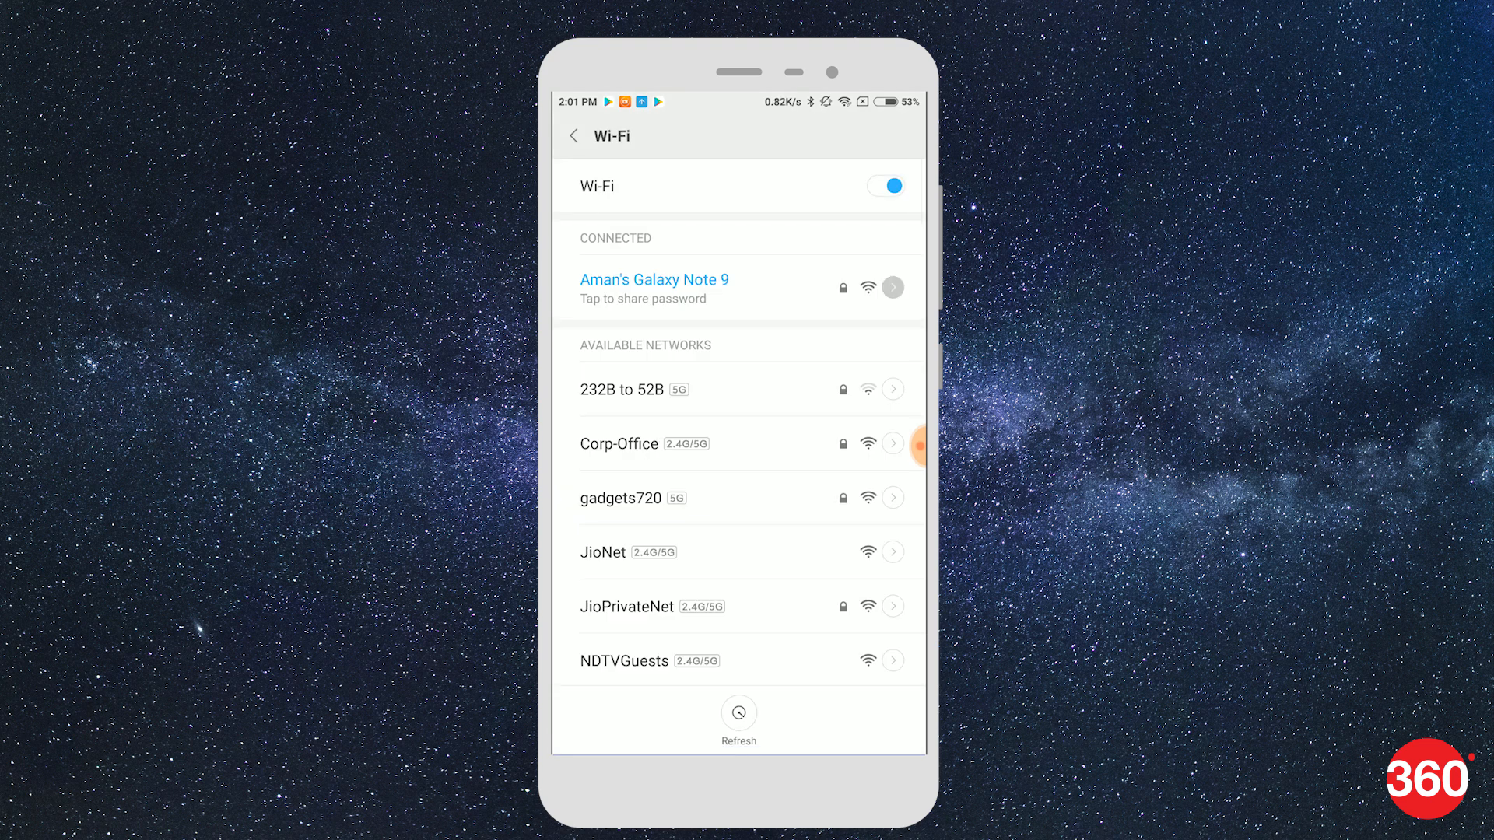
Leave the Wi-Fi networks list after confirming the phone is connected to a hotspot
{"action": "left_click", "coordinate": [894, 287]}
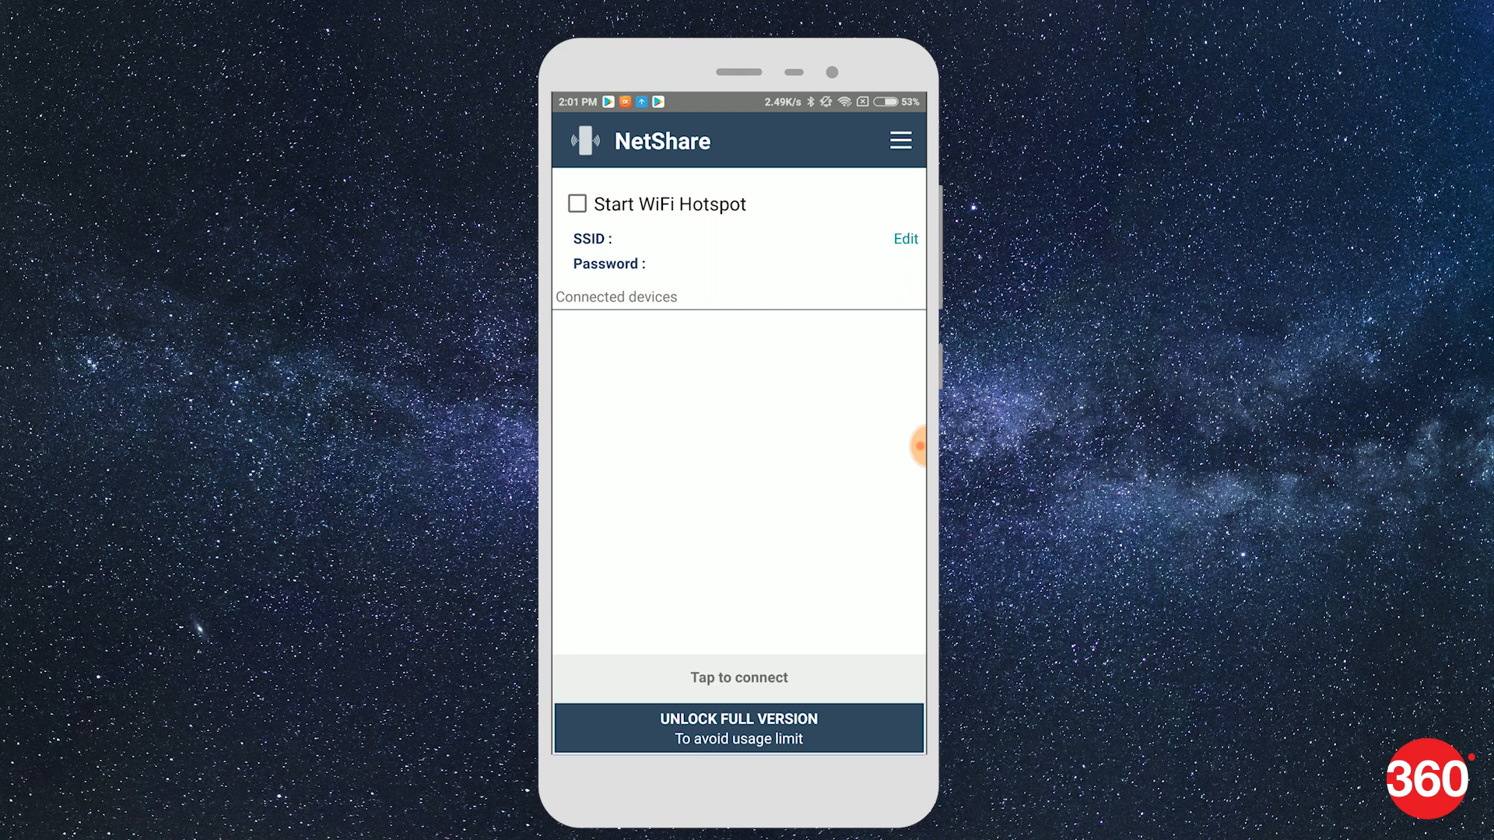
Start the NetShare Wi-Fi hotspot, showing its SSID, password and proxy 192.168.49.1 port 8282
{"action": "left_click", "coordinate": [578, 204]}
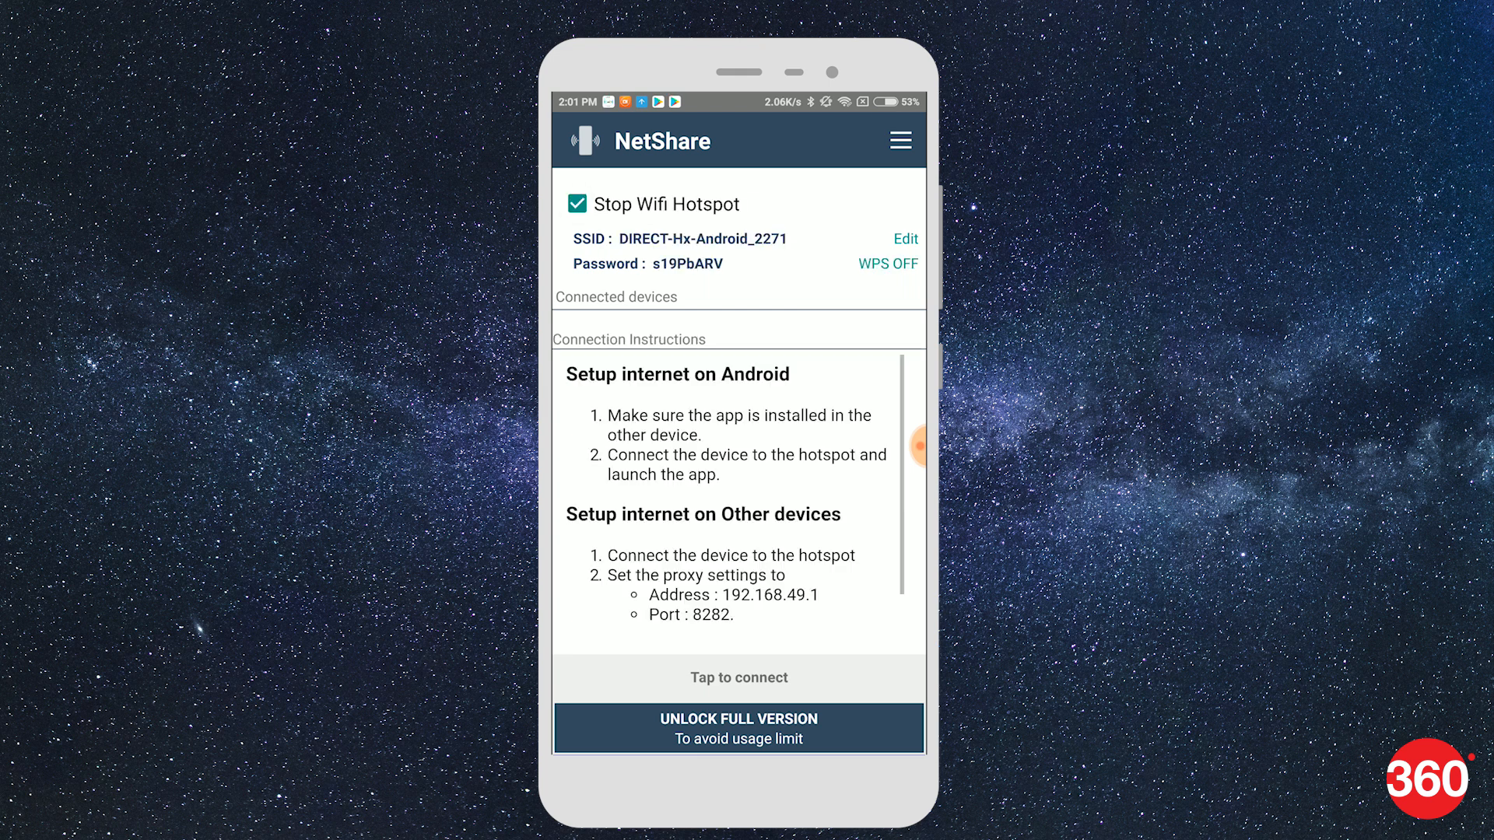
{"action": "left_click", "coordinate": [906, 240]}
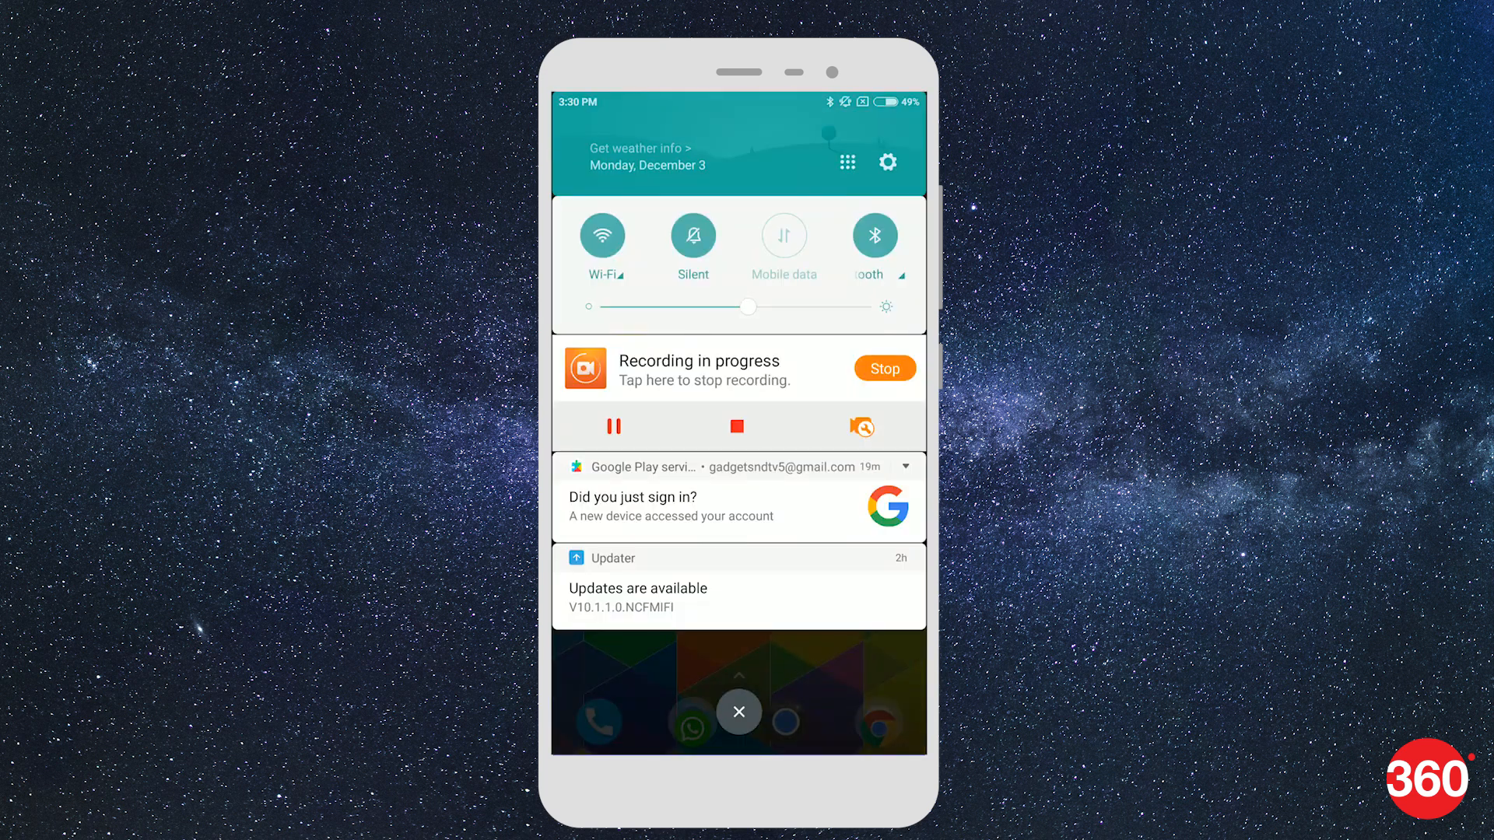
Join the second phone to the DIRECT-9l-SM-N960F hotspot from the Wi-Fi settings
{"action": "left_click", "coordinate": [600, 237]}
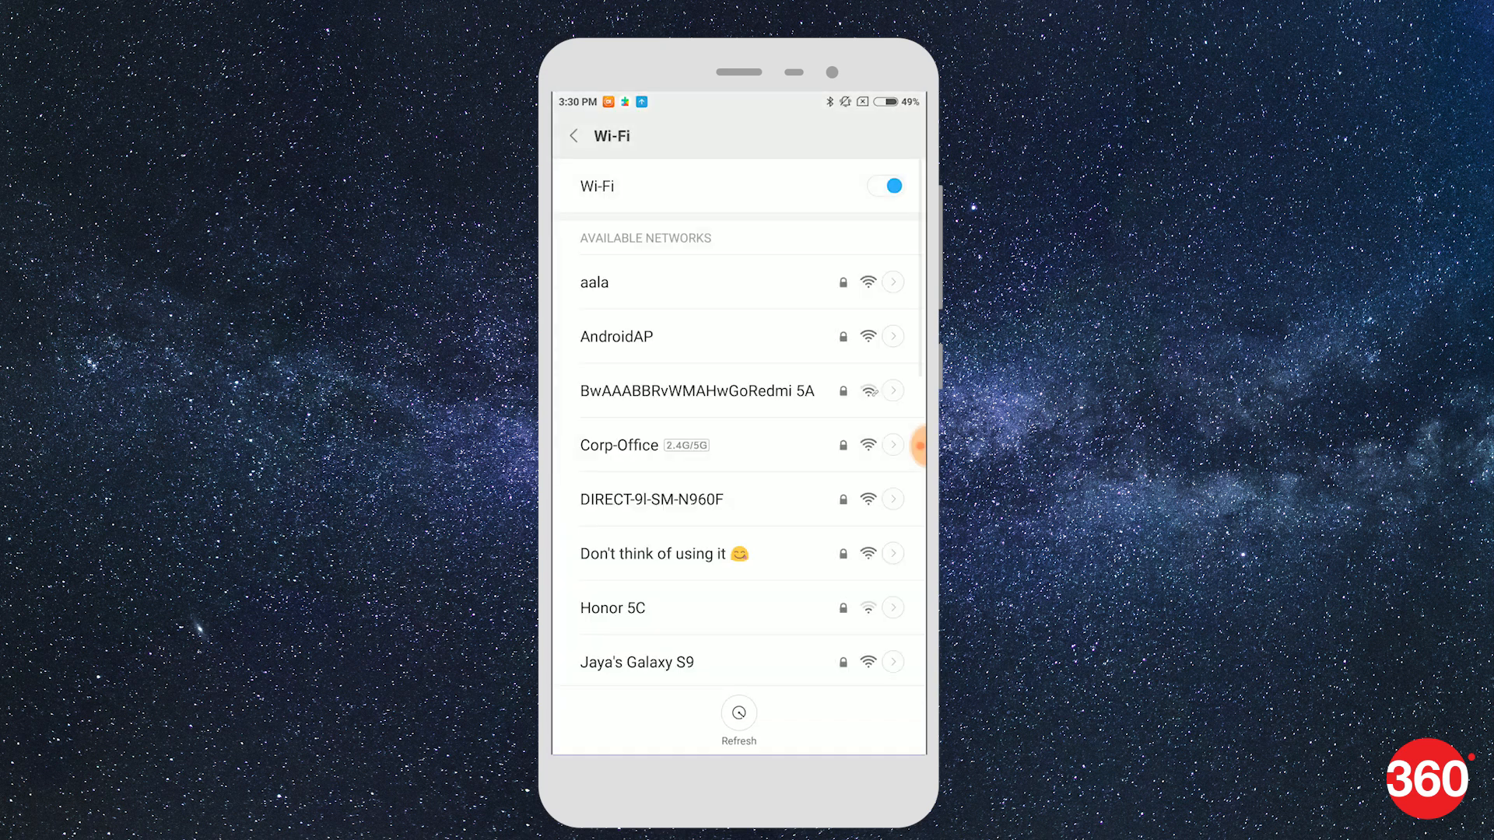
{"action": "left_click", "coordinate": [572, 135]}
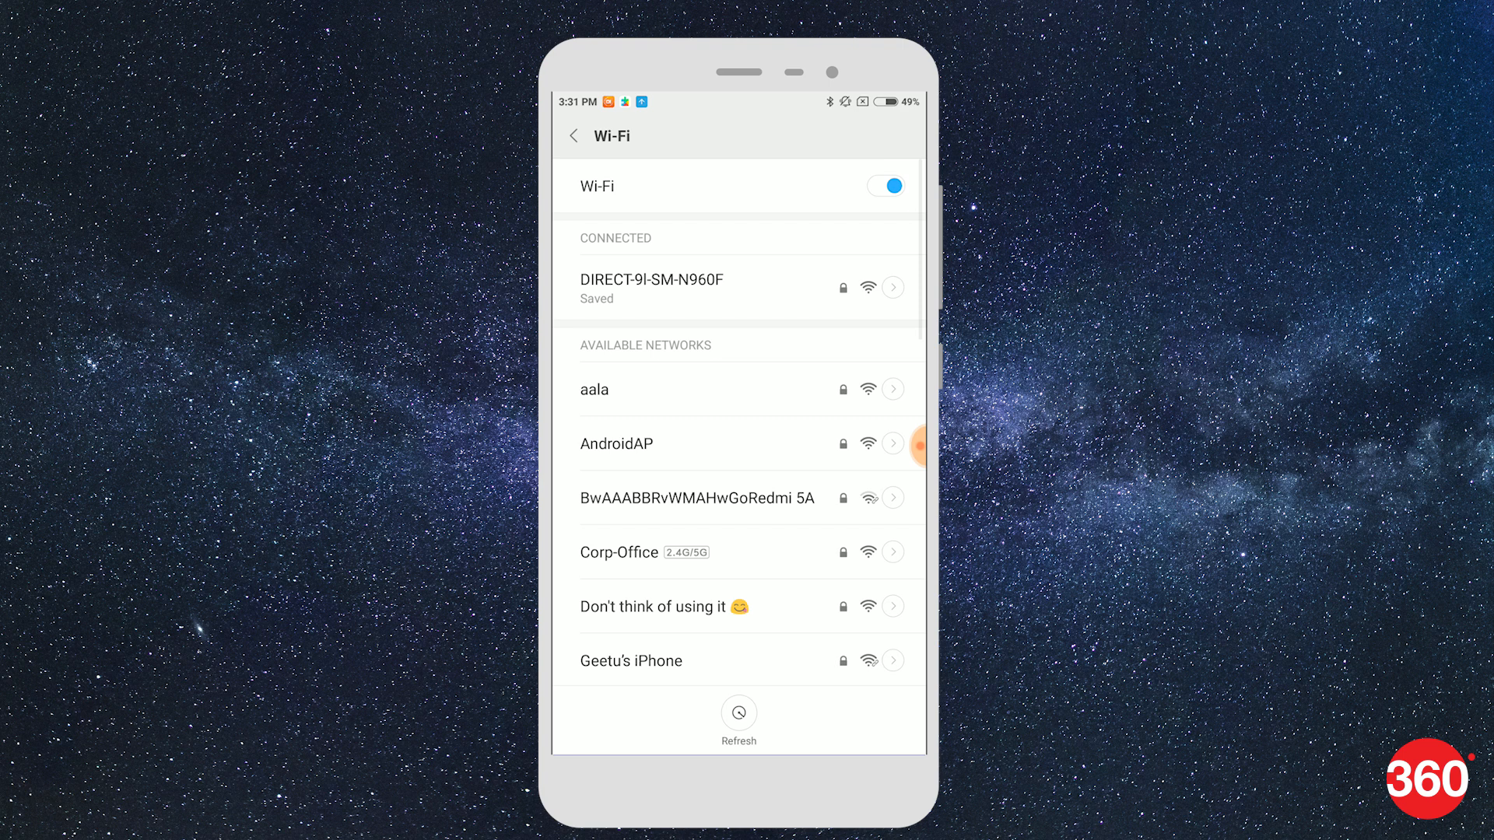
{"action": "left_click", "coordinate": [650, 287]}
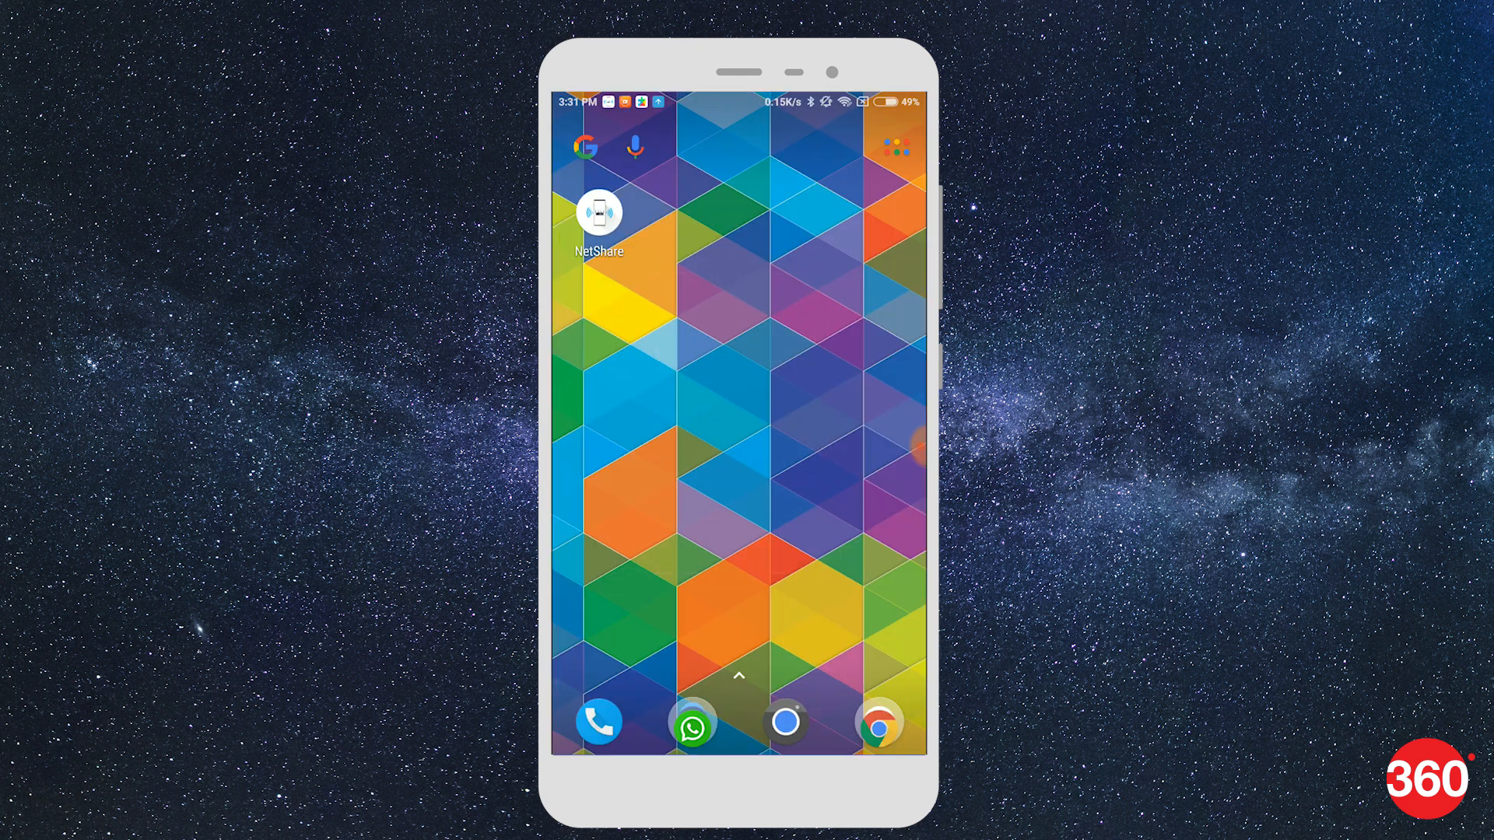
Launch NetShare on the second phone and connect to the shared internet via 'Tap to connect'
{"action": "left_click", "coordinate": [599, 212]}
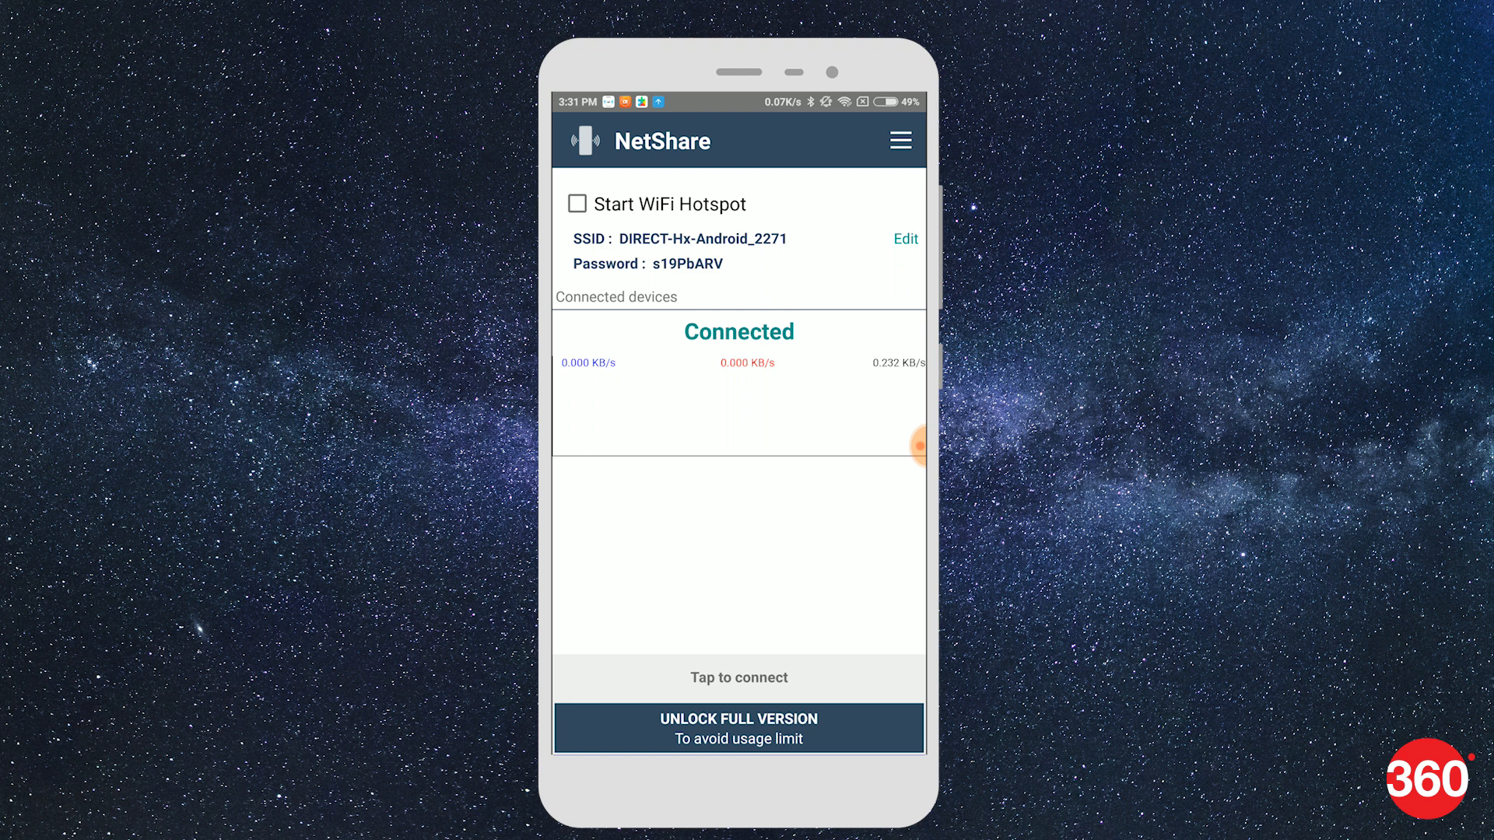
{"action": "left_click", "coordinate": [737, 678]}
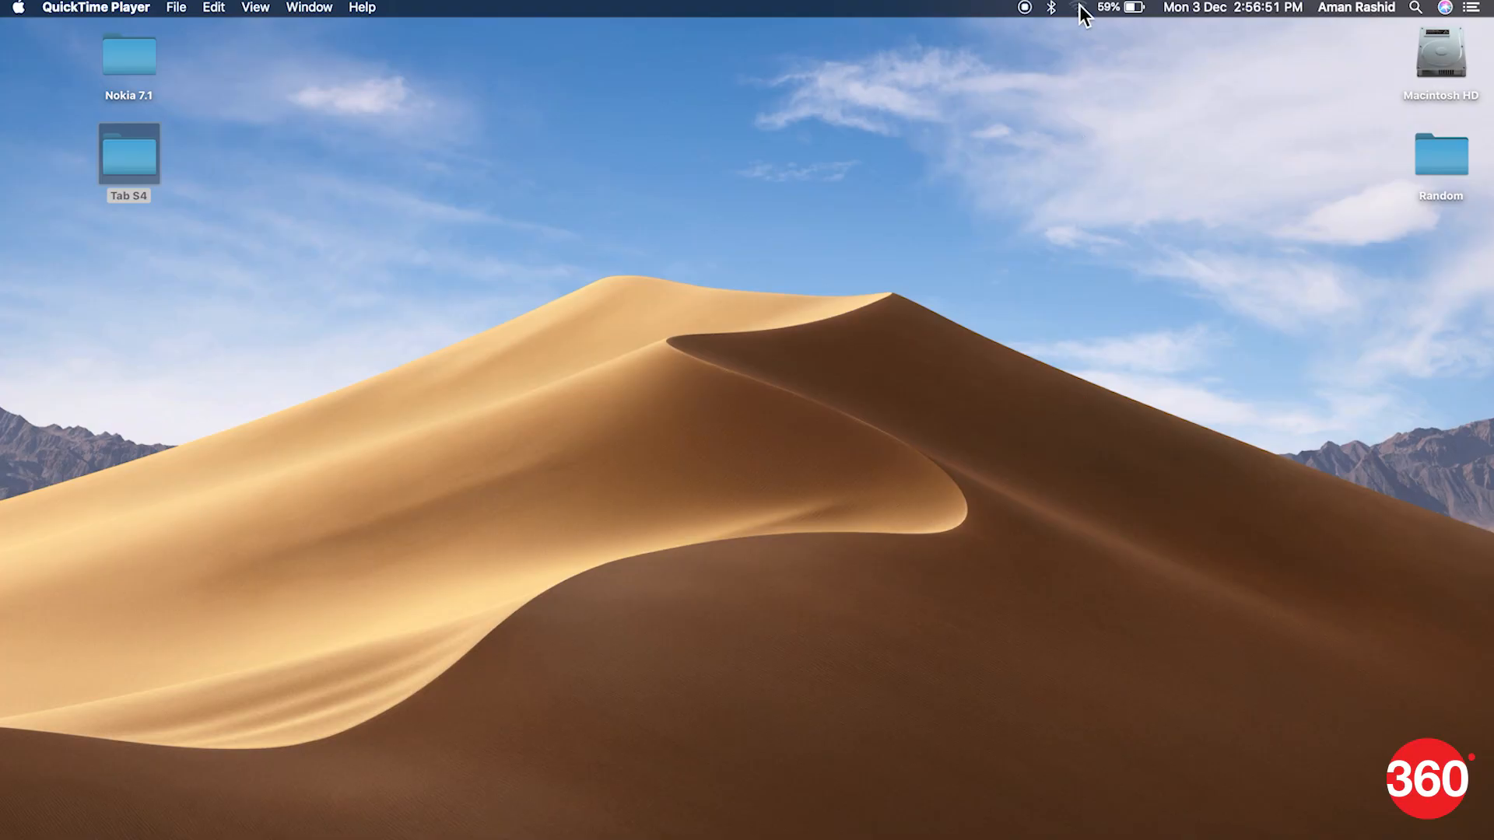
{"action": "left_click", "coordinate": [1070, 11]}
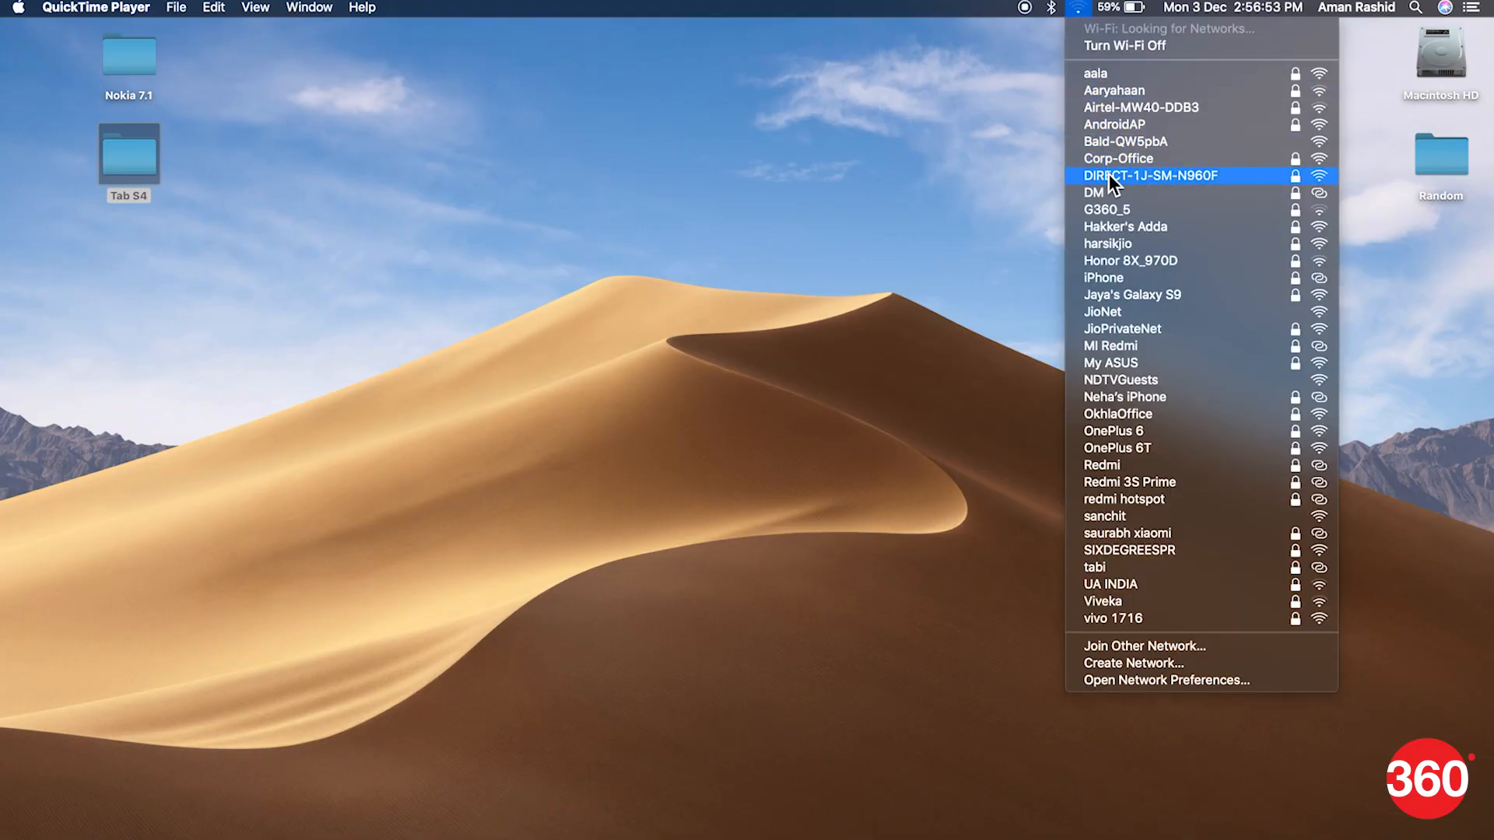
{"action": "left_click", "coordinate": [1149, 175]}
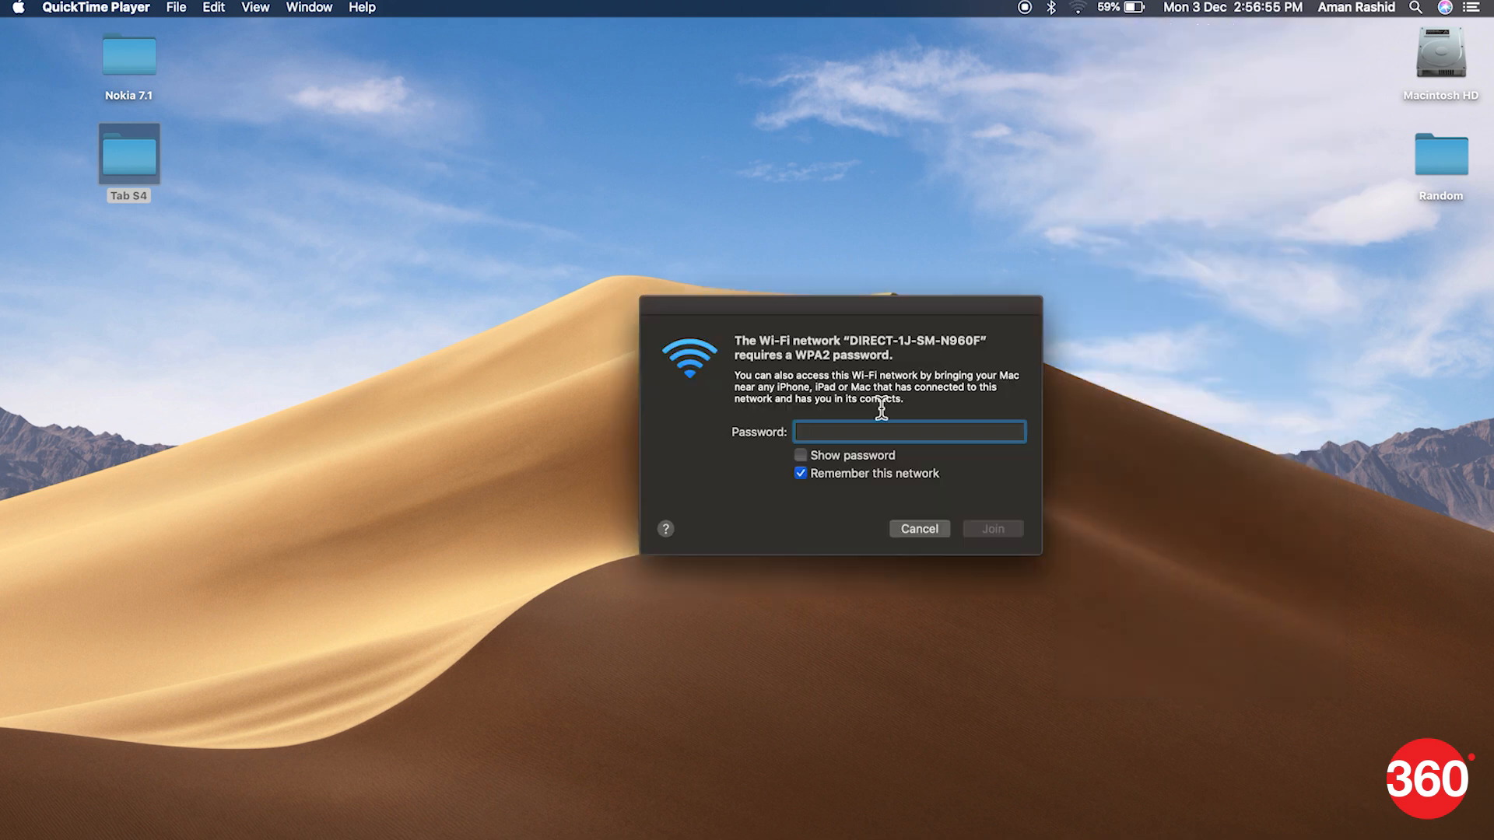
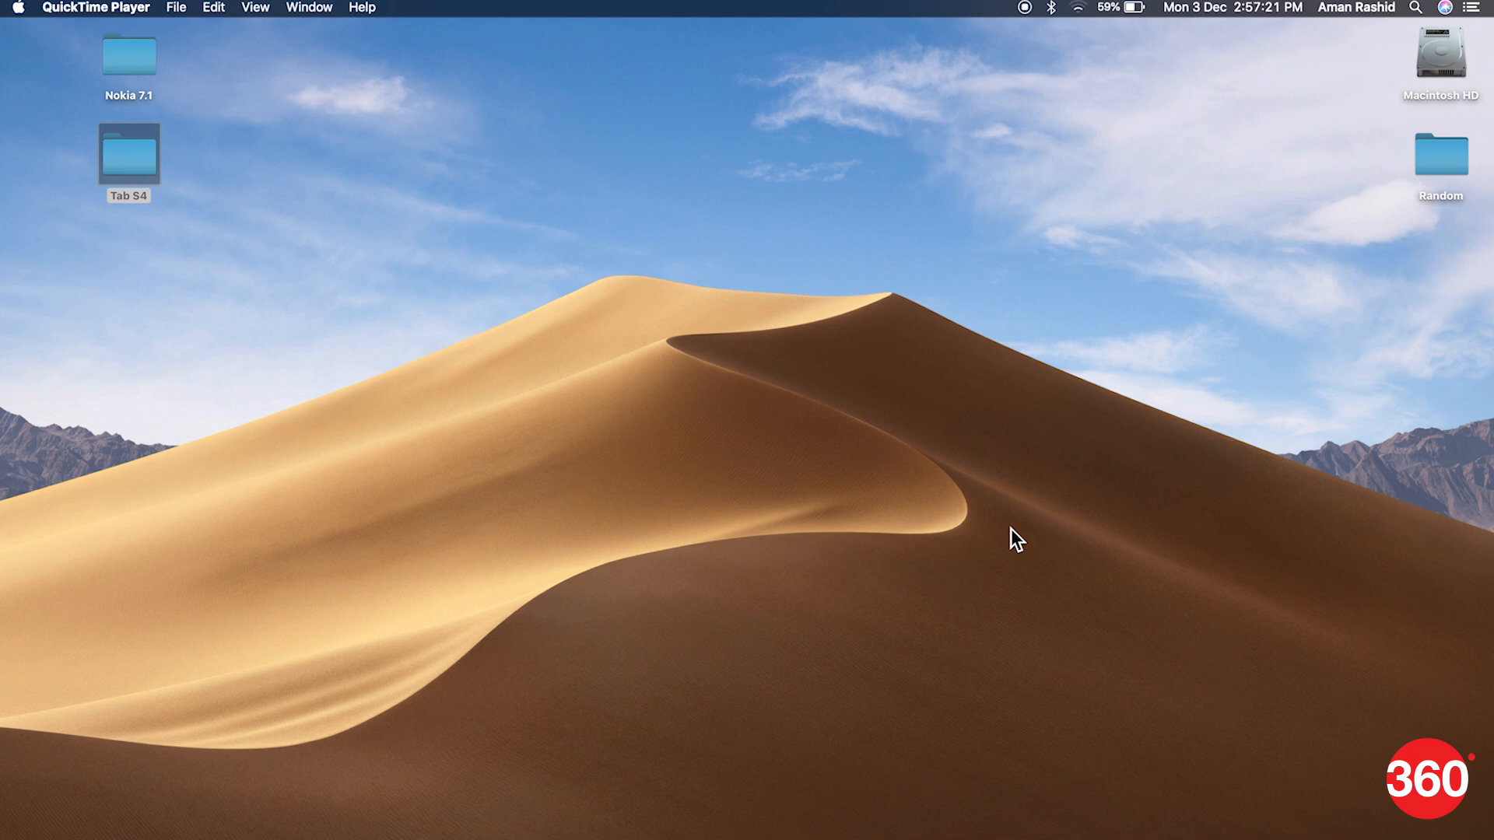
{"action": "left_click", "coordinate": [1074, 8]}
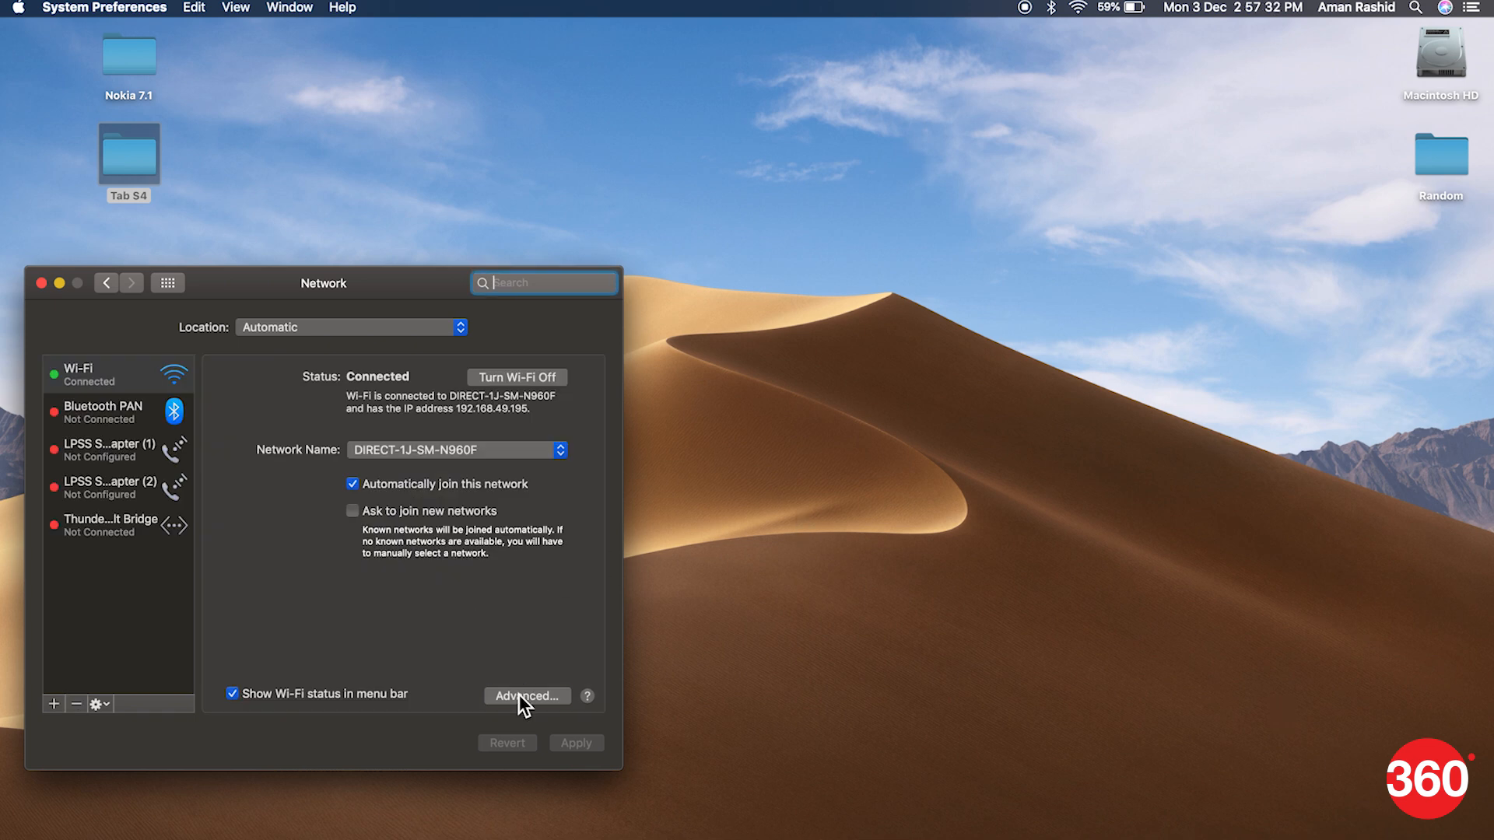
Enable Secure Web Proxy (HTTPS) for Wi-Fi with server 192.168.49.1 and port 8282
{"action": "left_click", "coordinate": [526, 696]}
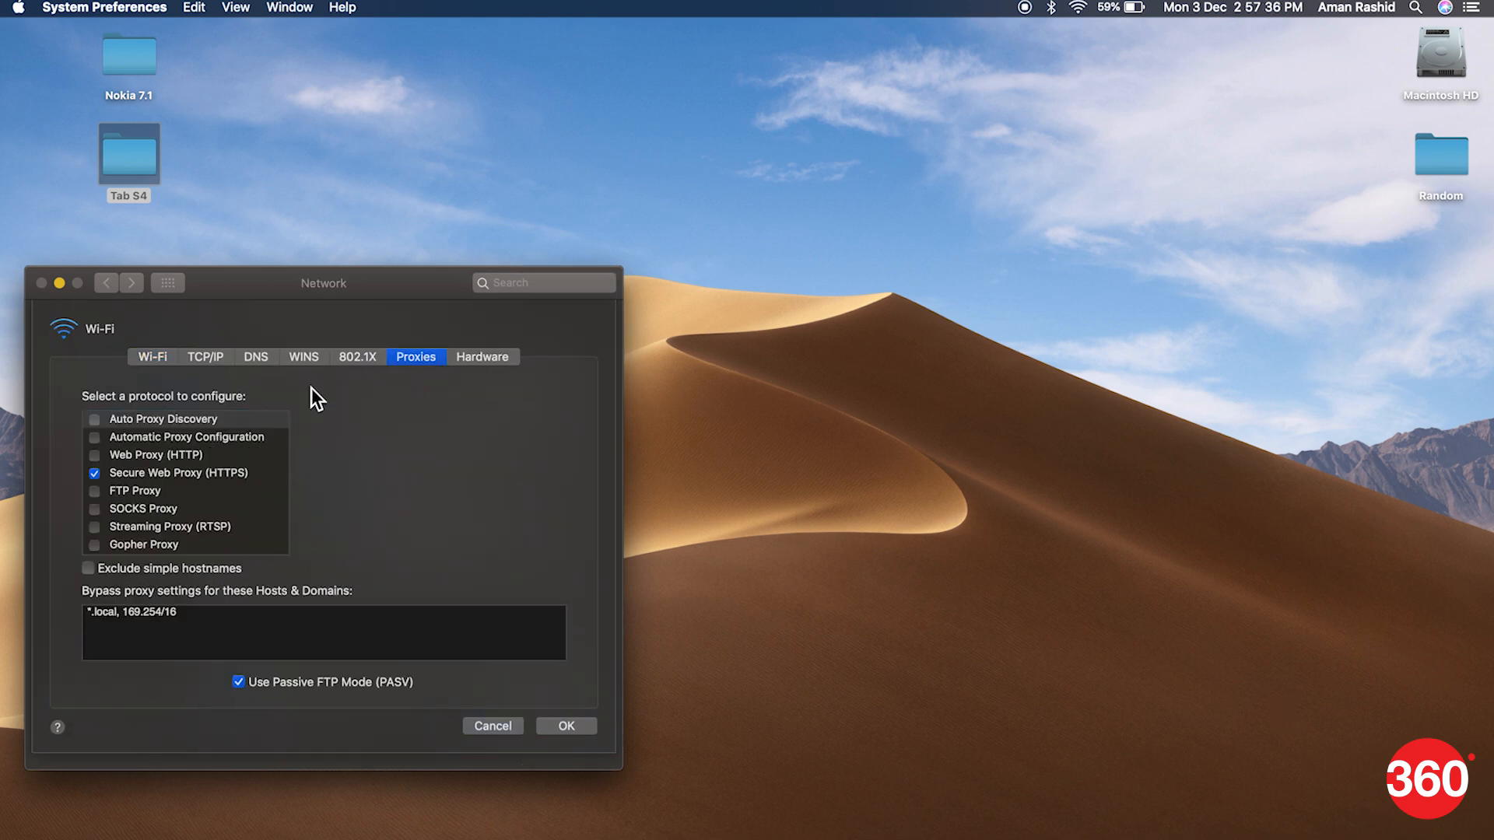
{"action": "left_click", "coordinate": [178, 473]}
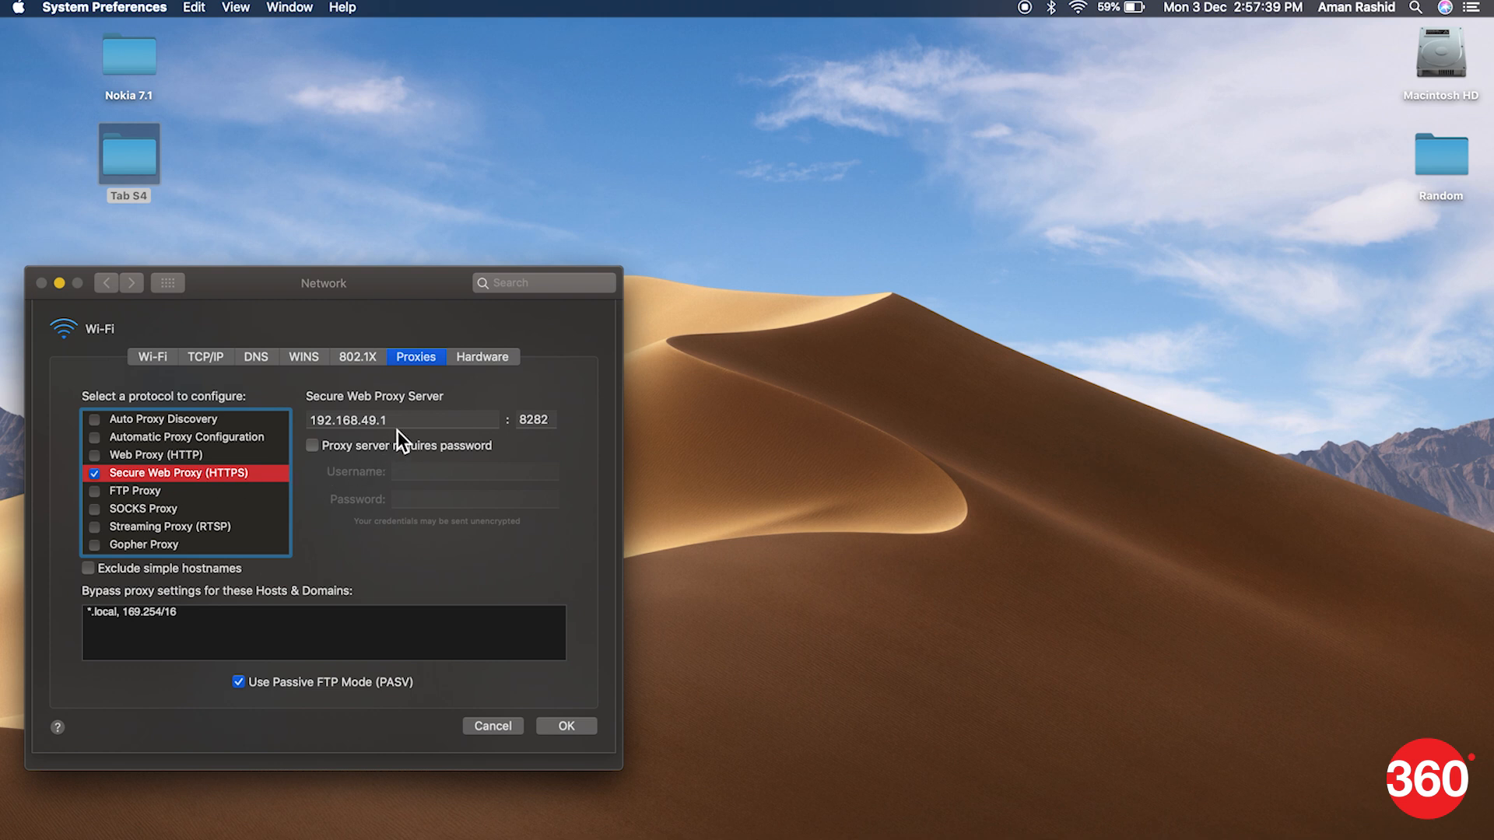
{"action": "left_click", "coordinate": [401, 420]}
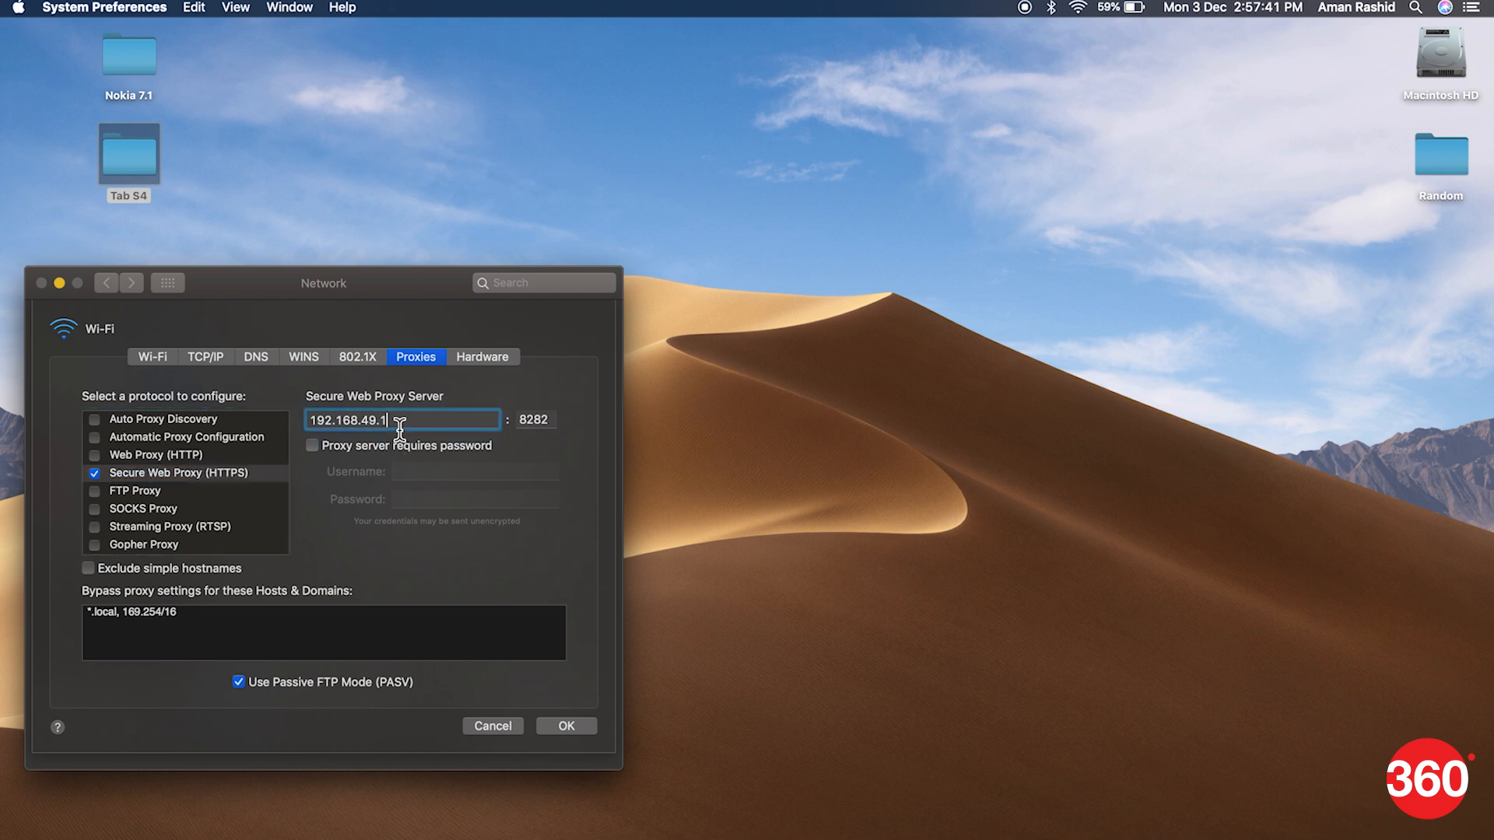
{"action": "mouse_move", "coordinate": [436, 448]}
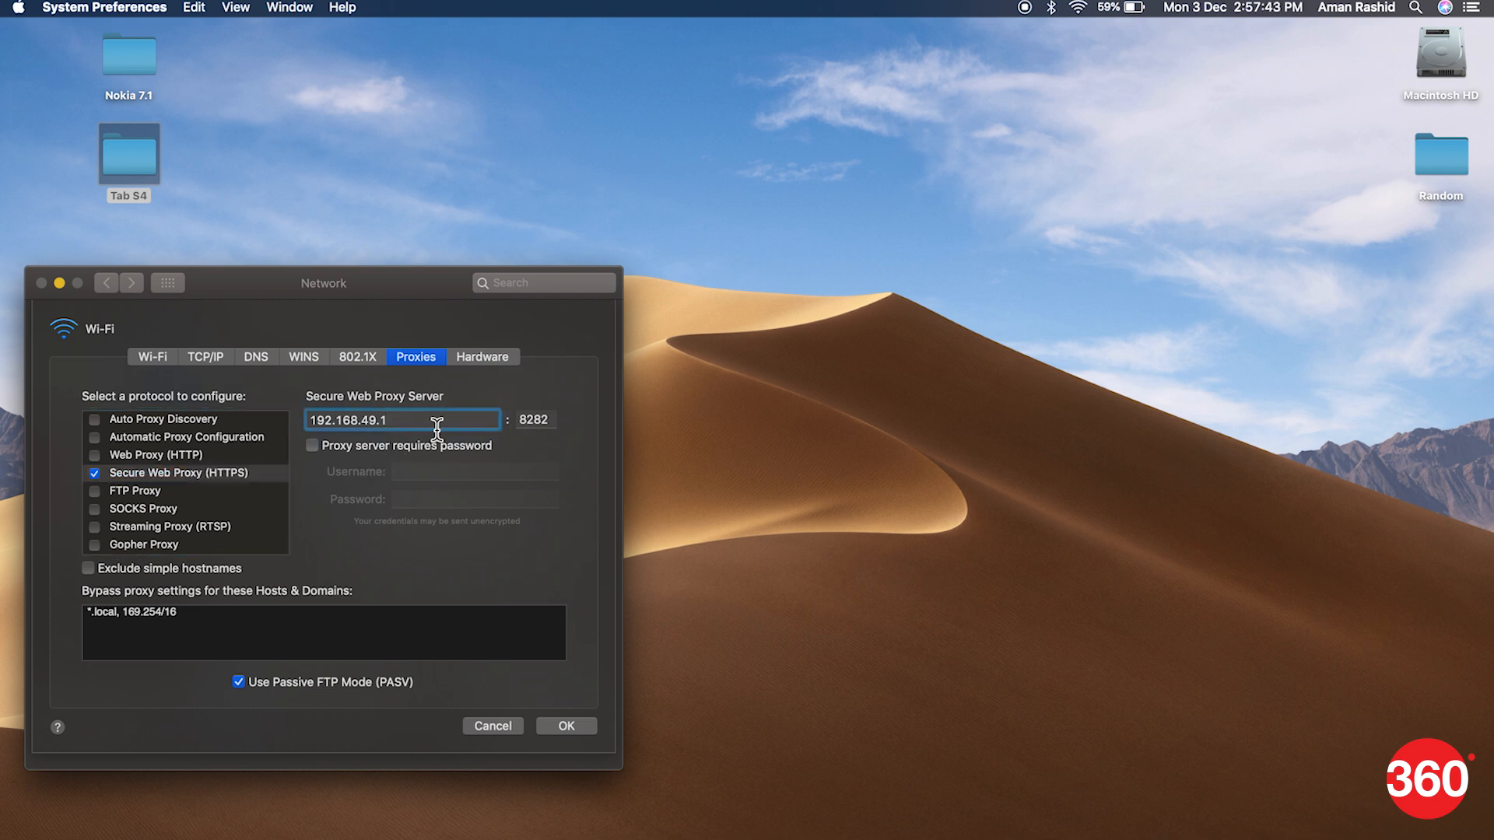
{"action": "left_click", "coordinate": [536, 420]}
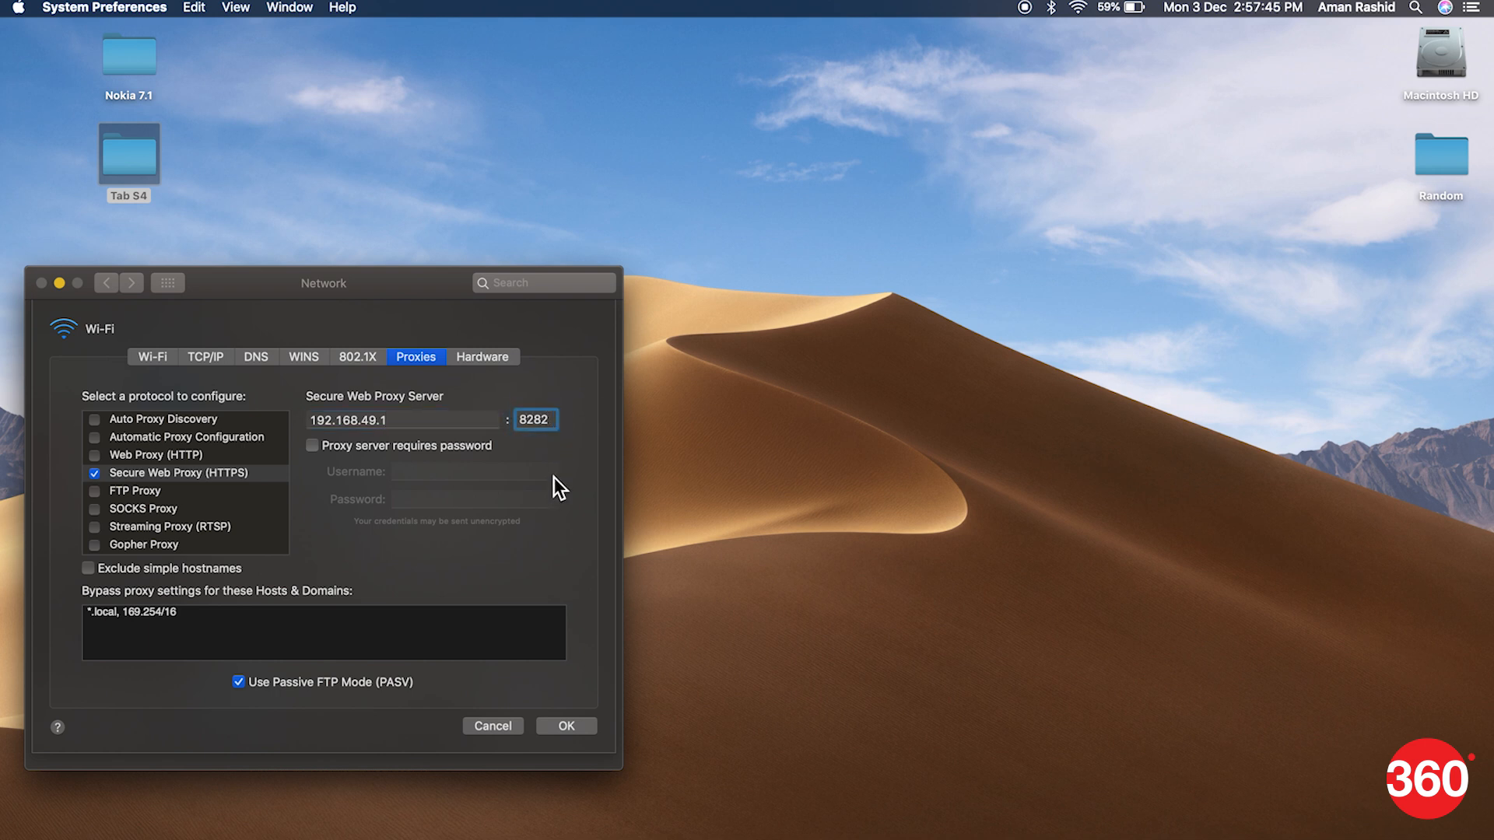
{"action": "left_click", "coordinate": [566, 726]}
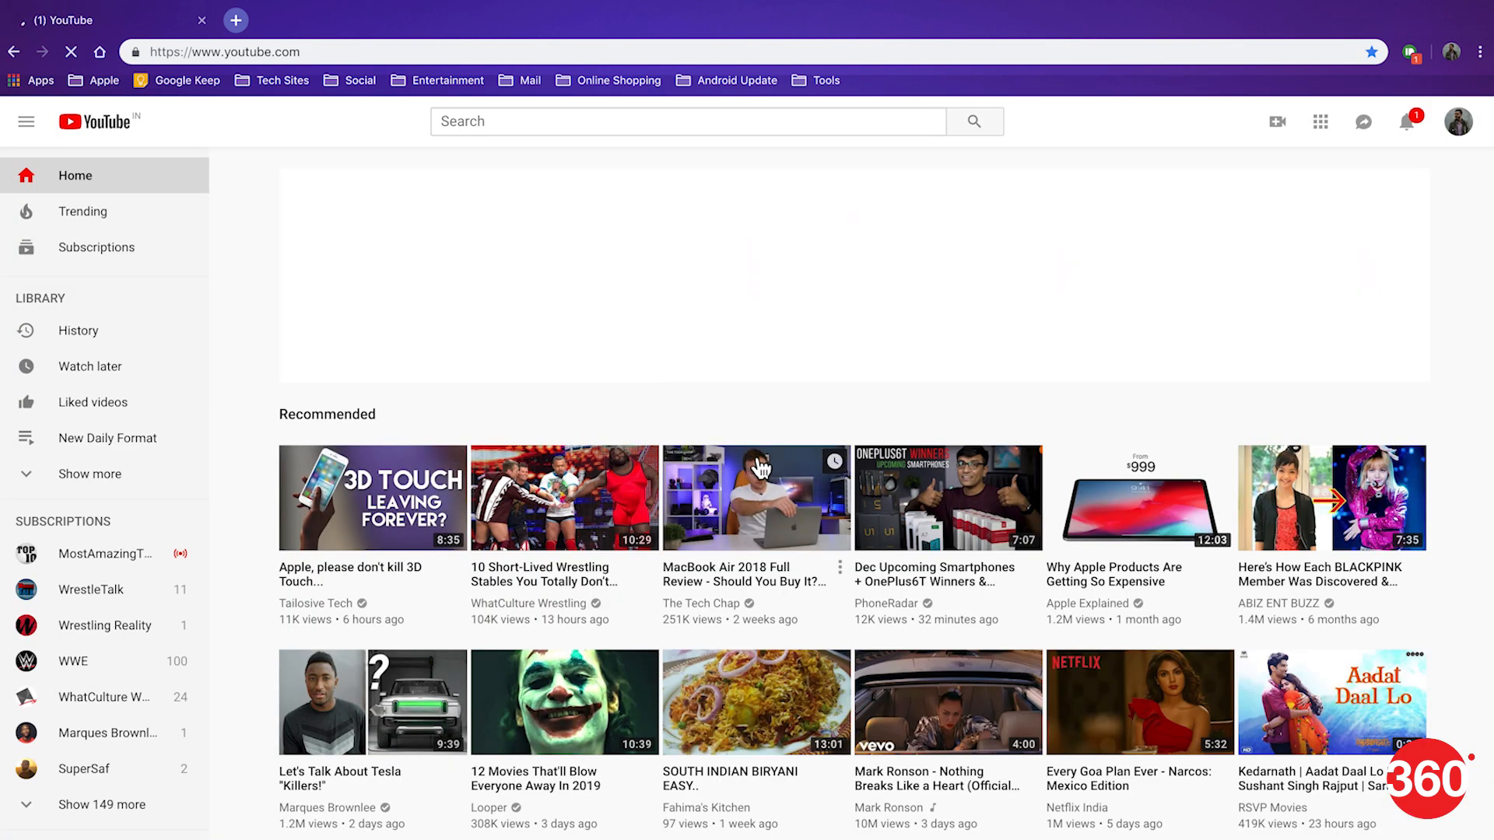
Scroll through the recommended videos on YouTube's home page in Chrome
{"action": "scroll", "scroll_direction": "down", "scroll_amount": 3}
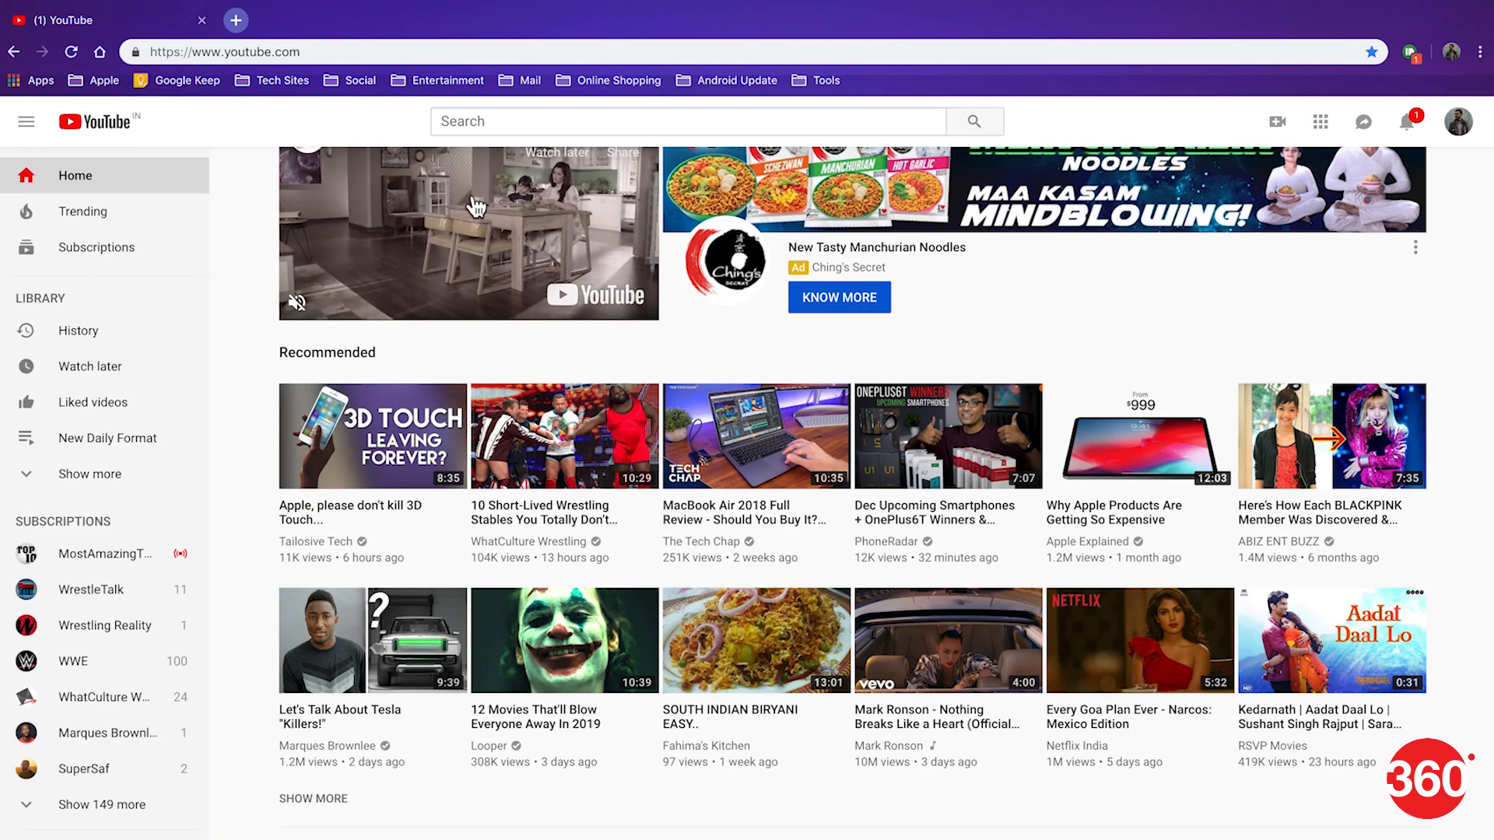